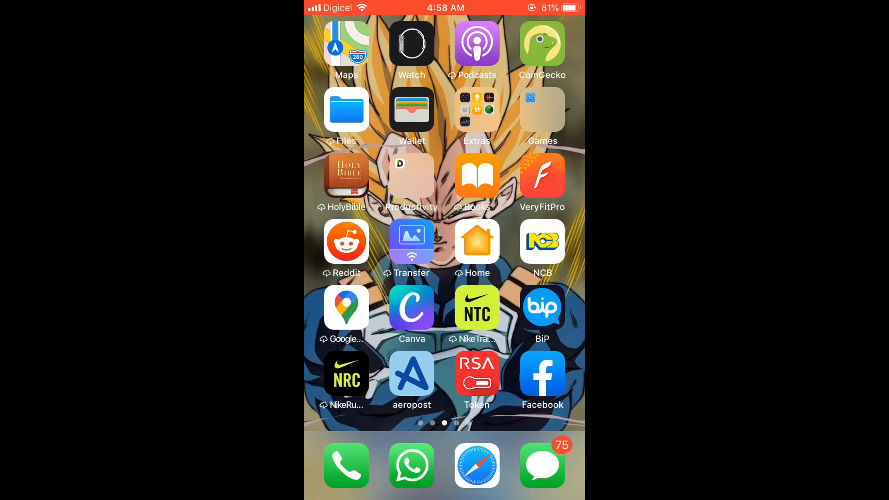
- Launch Facebook, go to the main menu and expand Settings & Privacy
left_click(541, 379)
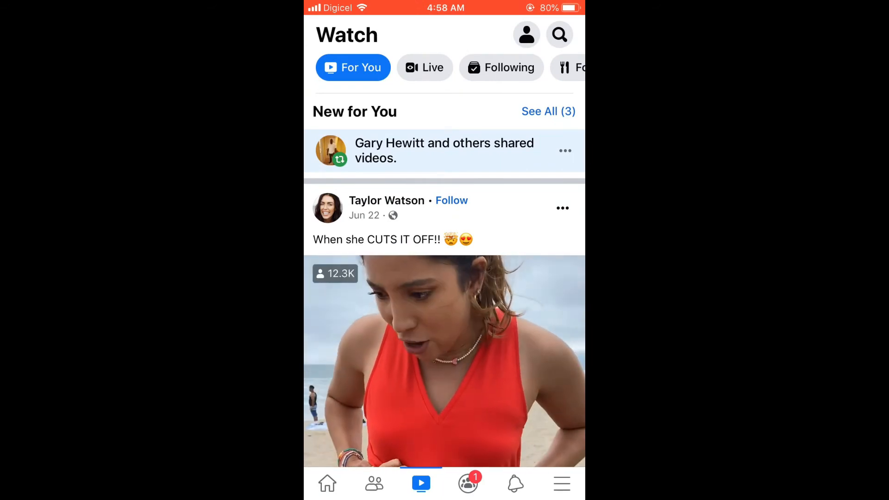
left_click(561, 483)
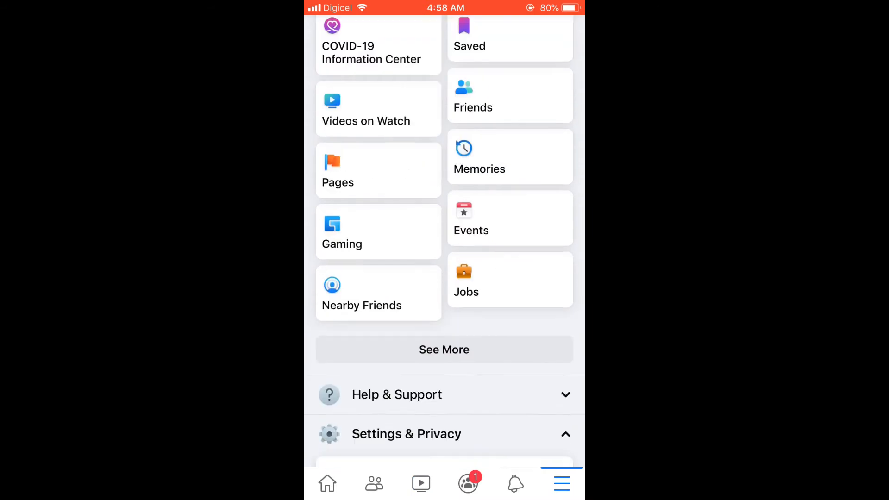
scroll("down", 3)
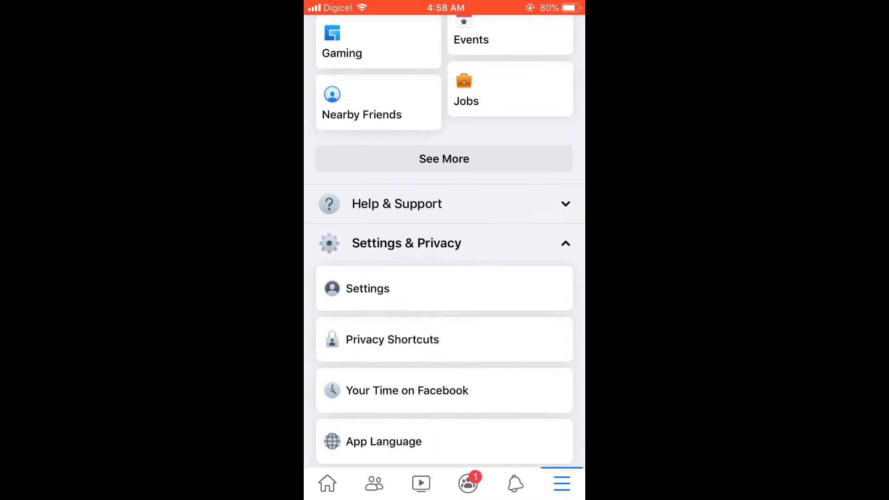
left_click(367, 288)
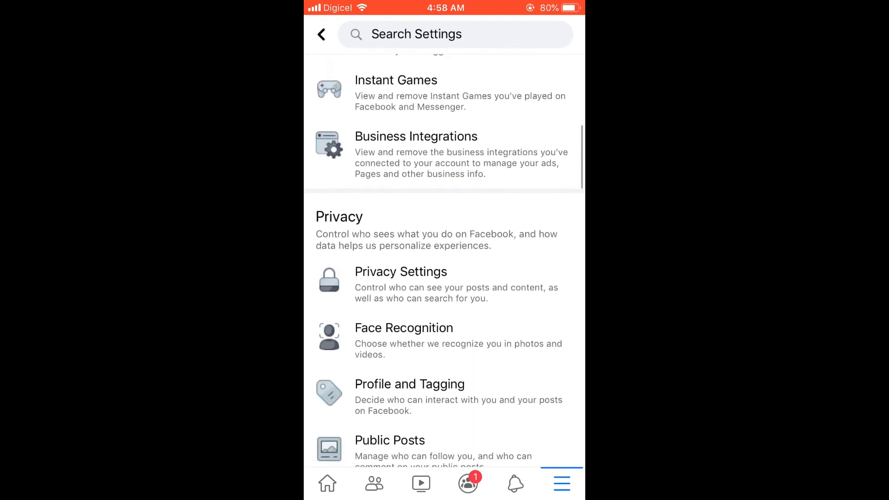
- Reach the Your Facebook Information section and enter the Activity Log
scroll("down", 3)
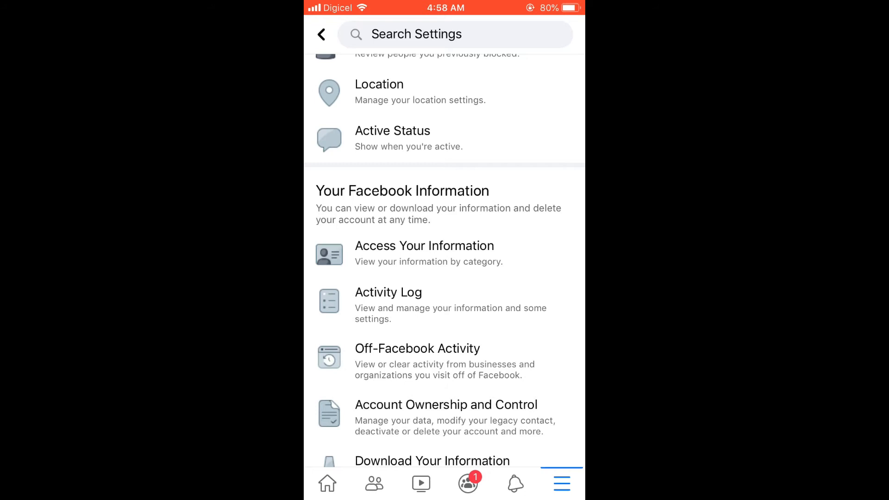
left_click(388, 291)
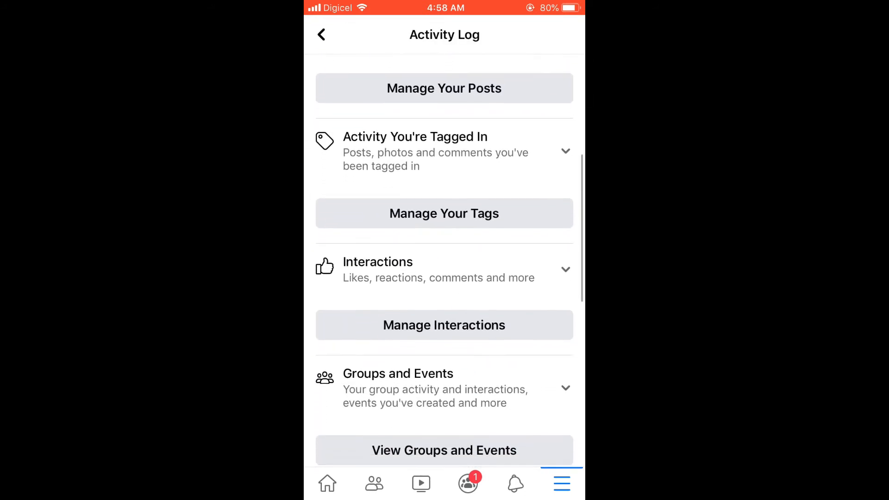
- Scroll the Activity Log to the Connections category and its received friend requests
scroll("down", 3)
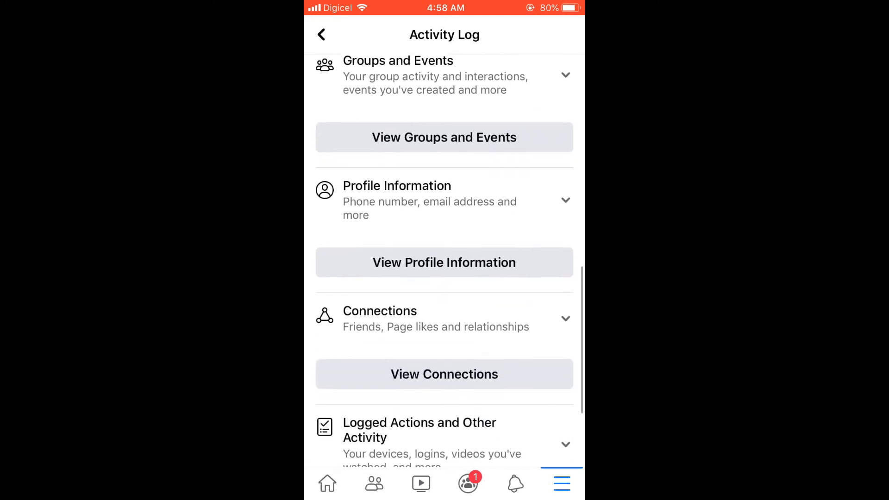
scroll("up", 3)
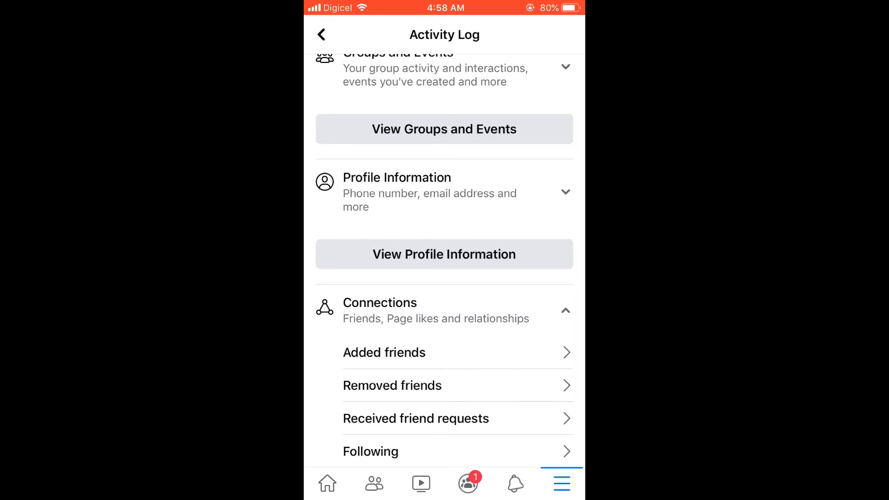
scroll("up", 3)
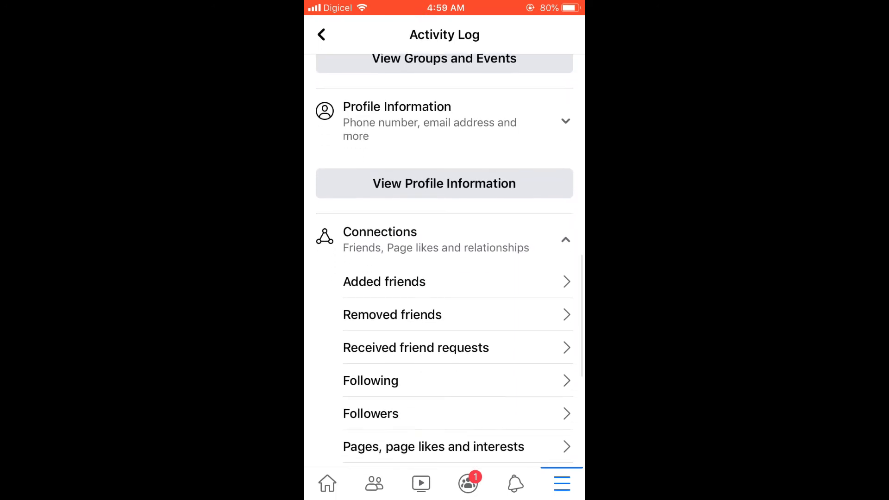
scroll("up", 3)
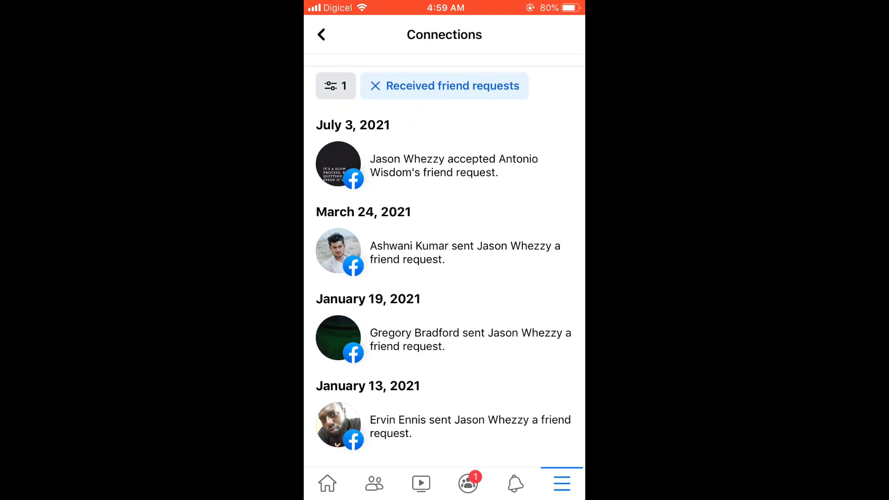
- Scroll through the dated received friend requests toward older January 2021 entries
scroll("up", 3)
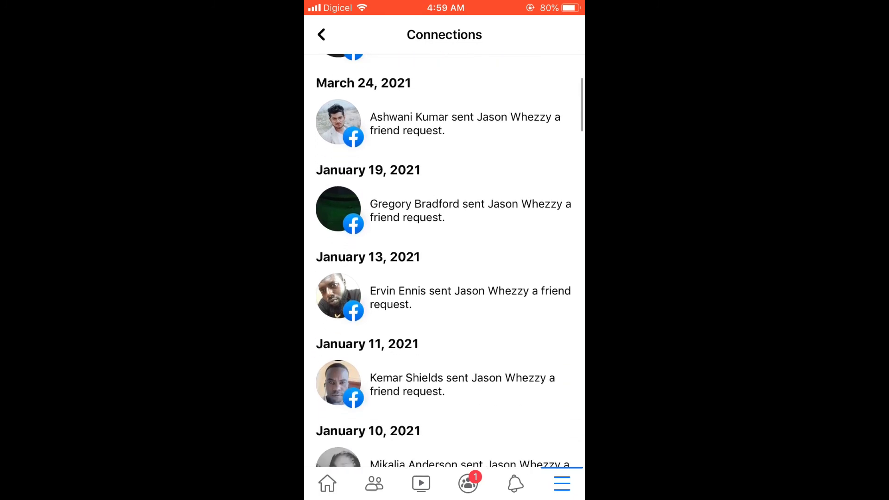